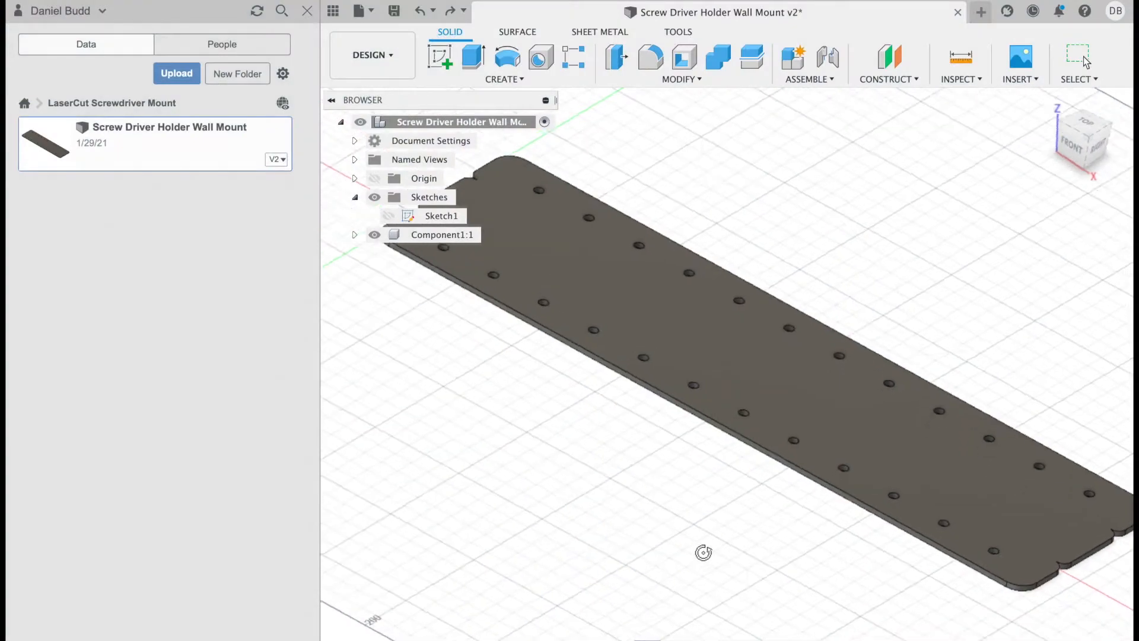
- Orbit the wall mount plate to inspect it, then view it straight down from the top
{"action": "left_click_drag", "start_coordinate": [704, 552], "coordinate": [709, 465]}
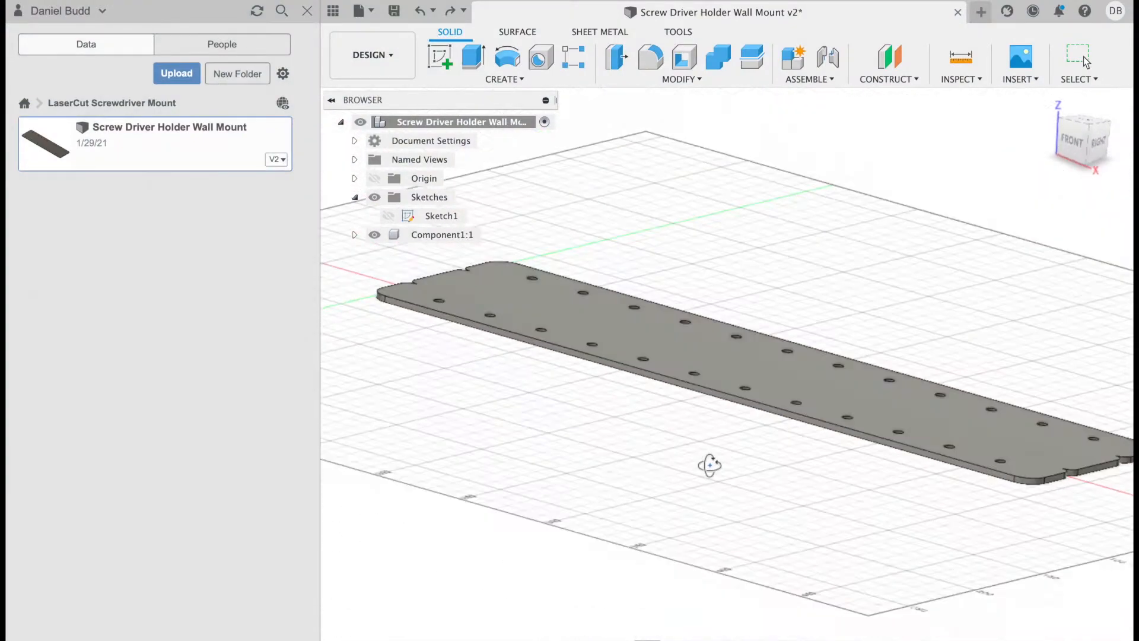
{"action": "left_click_drag", "start_coordinate": [709, 465], "coordinate": [736, 463]}
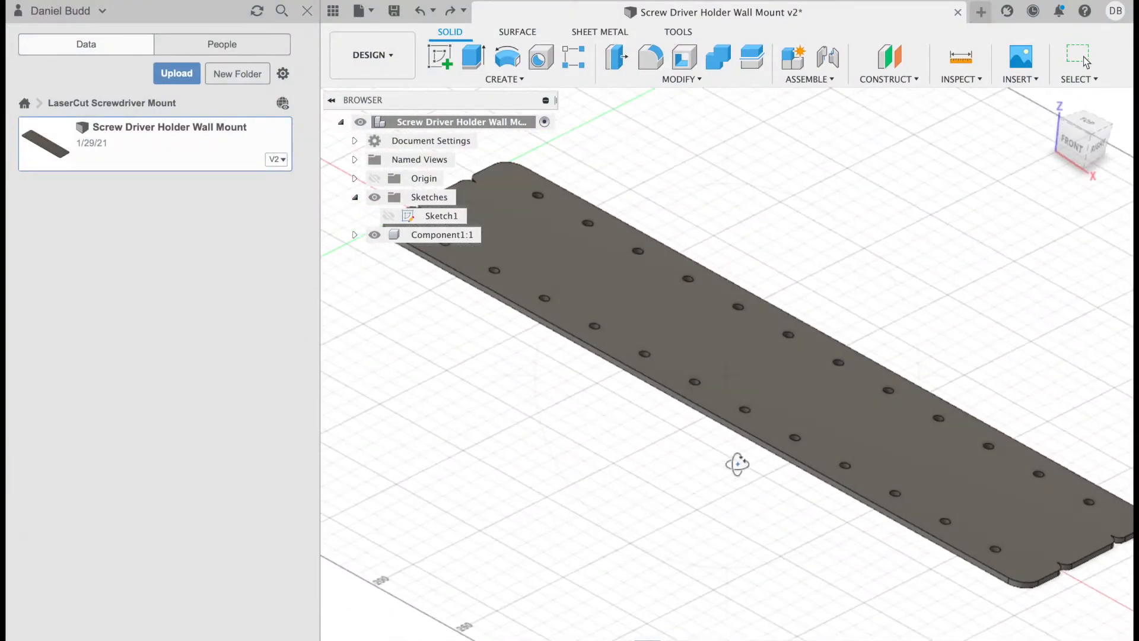
{"action": "left_click", "coordinate": [1092, 128]}
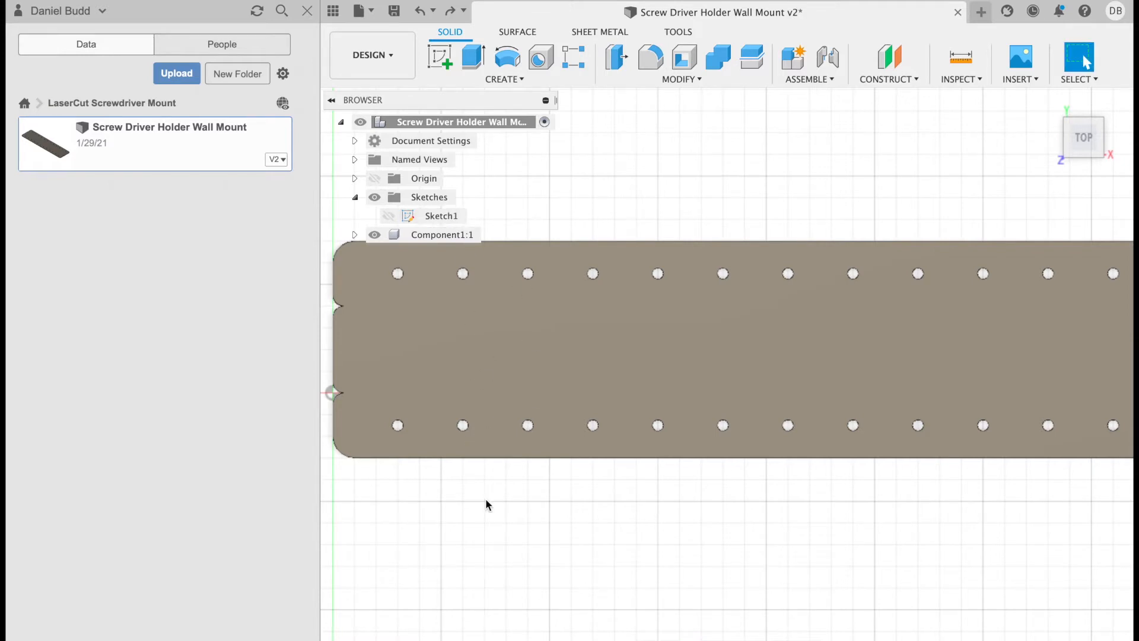
- Delete Sketch1 from the Browser, confirming the Deletion Warning
{"action": "left_click", "coordinate": [441, 216]}
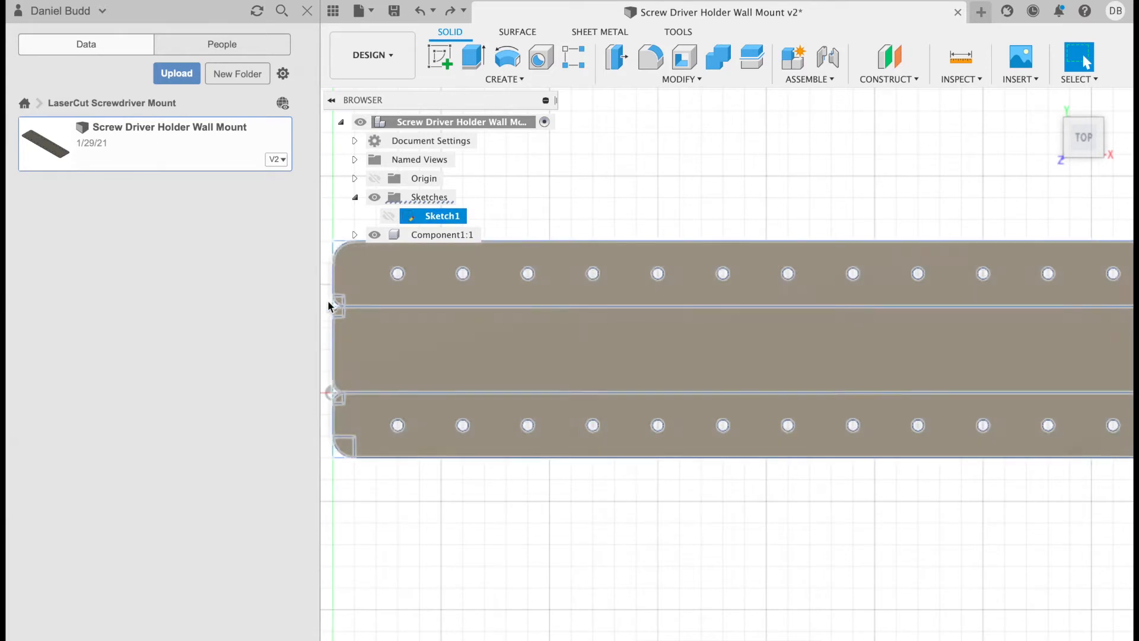
{"action": "mouse_move", "coordinate": [346, 342]}
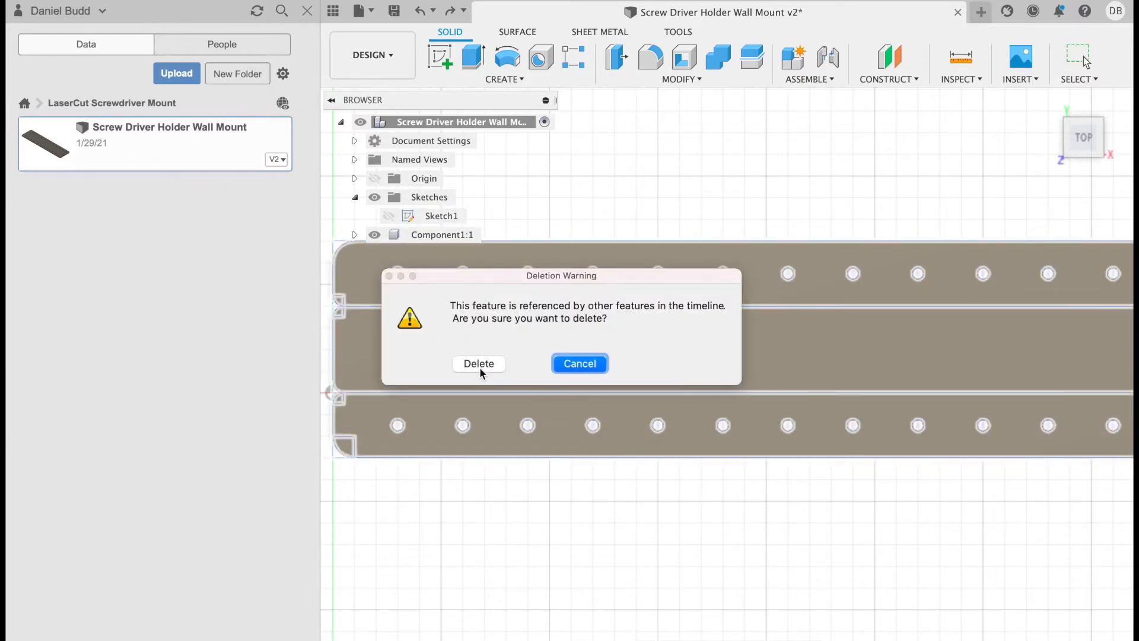
{"action": "left_click", "coordinate": [479, 364]}
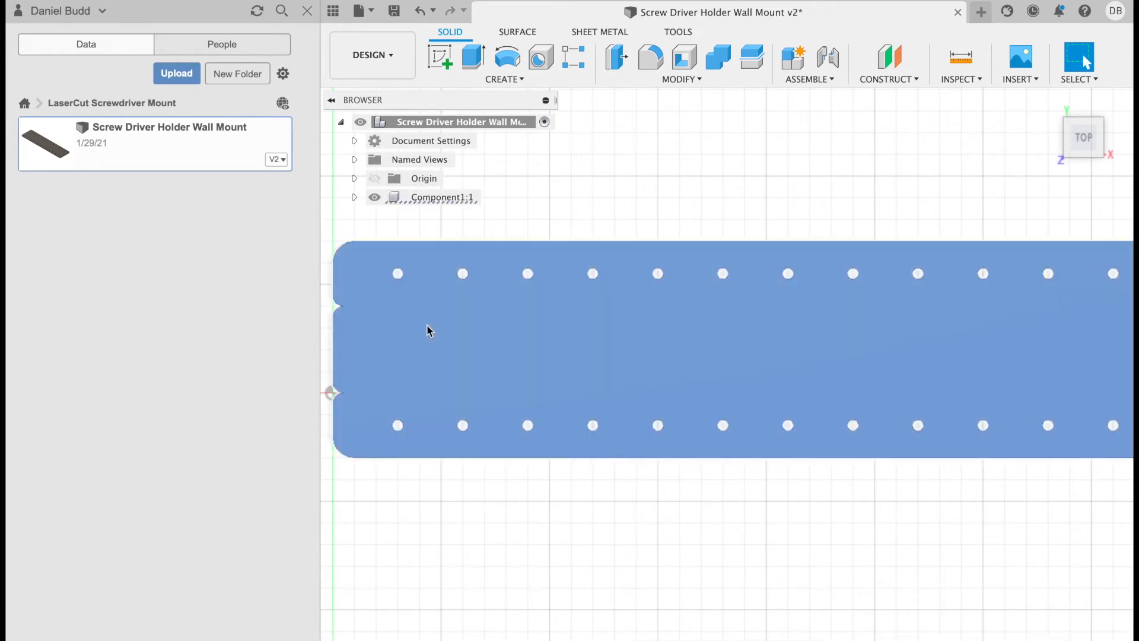
{"action": "mouse_move", "coordinate": [444, 59]}
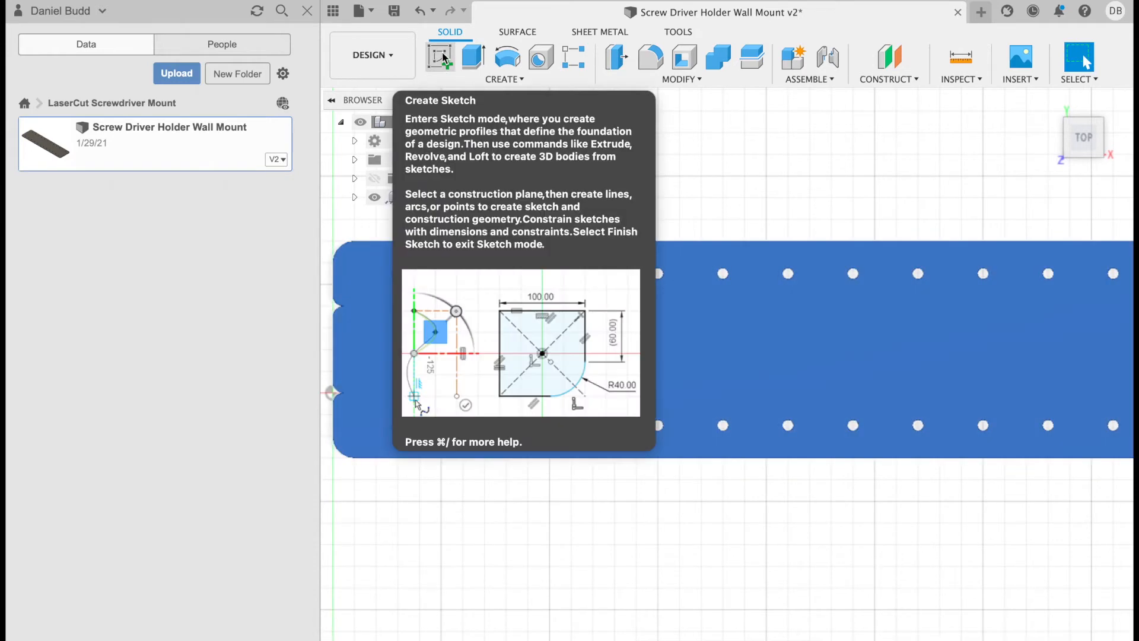
- Create Sketch2 on the plate's top face, projecting its outline and holes, and finish it
{"action": "left_click", "coordinate": [438, 56]}
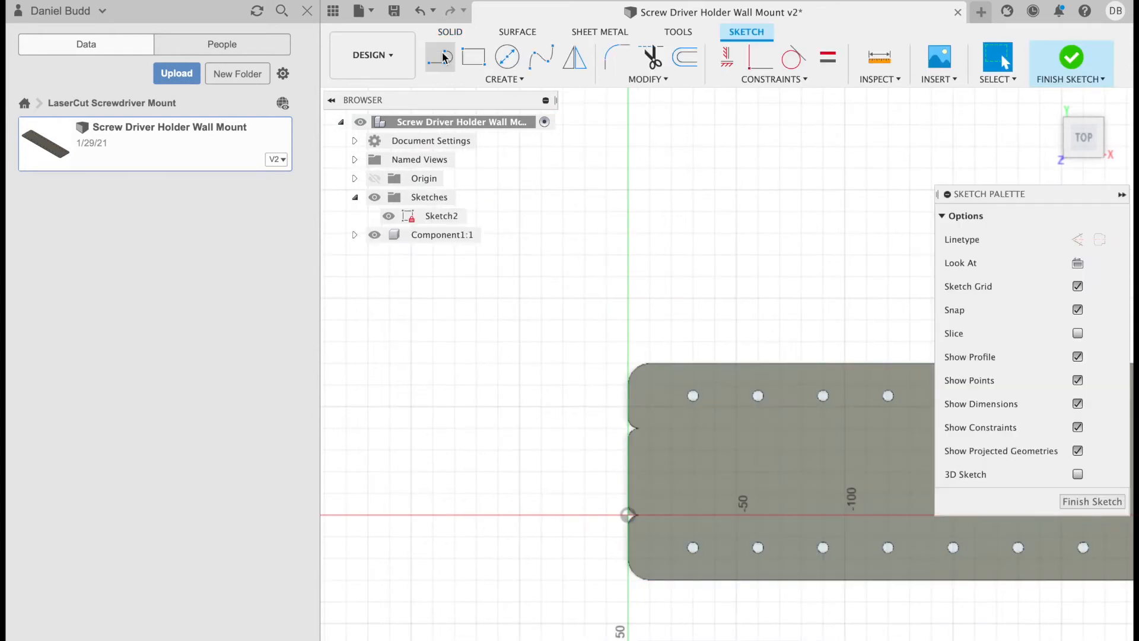
{"action": "left_click", "coordinate": [442, 216]}
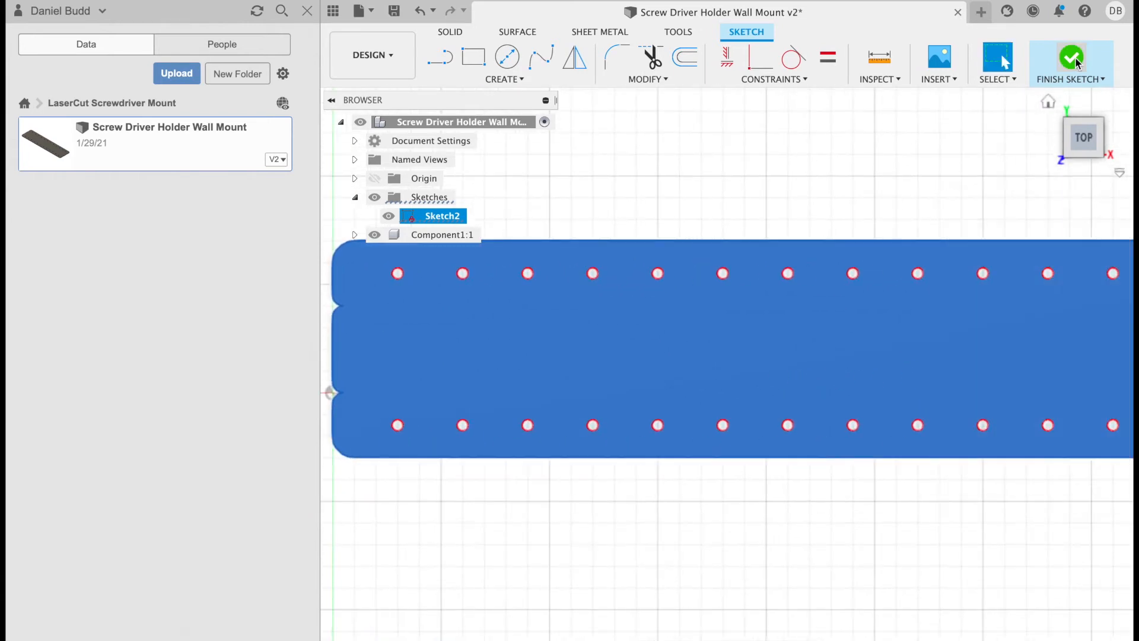
{"action": "left_click", "coordinate": [1066, 58]}
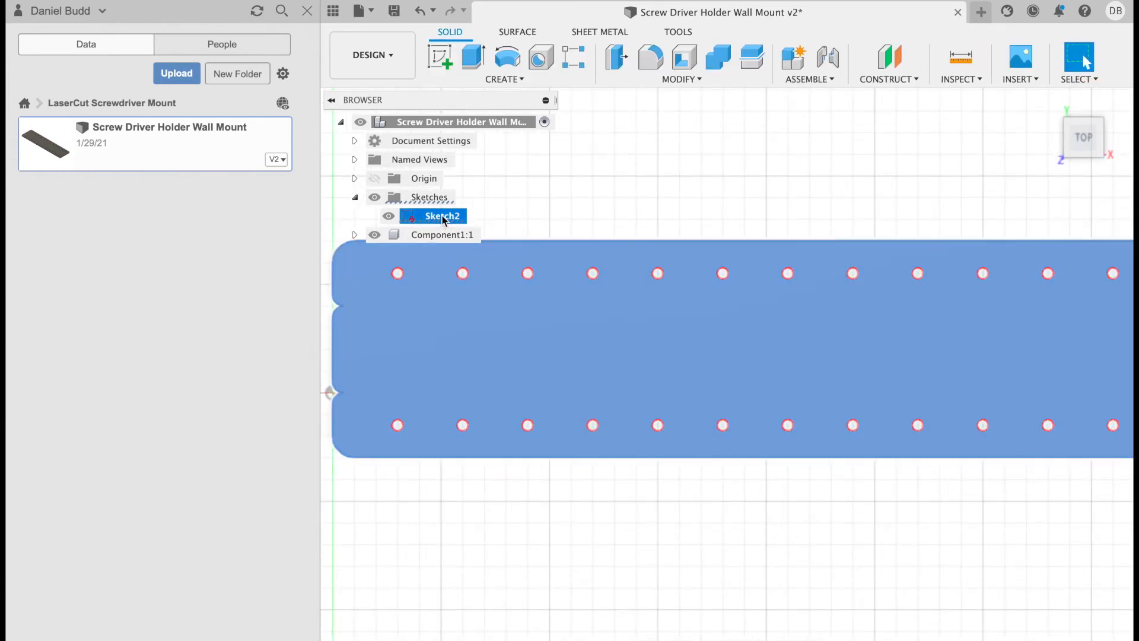
- Rename Sketch2 to 'Just the face' and start Save As DXF for it
{"action": "double_click", "coordinate": [441, 216]}
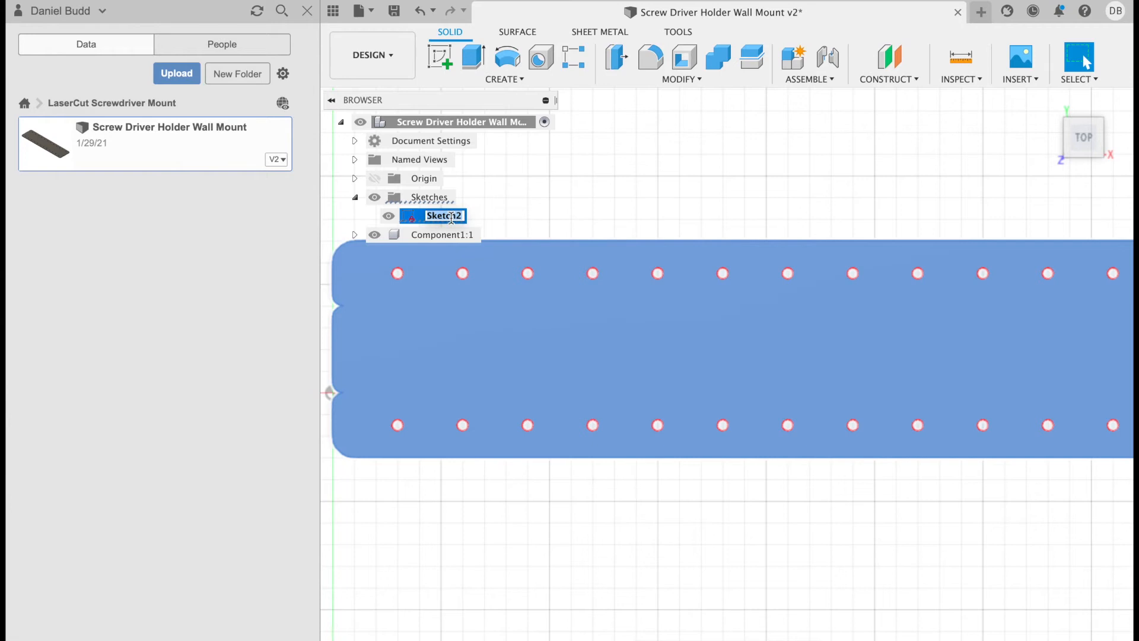
{"action": "type", "text": "Just the face"}
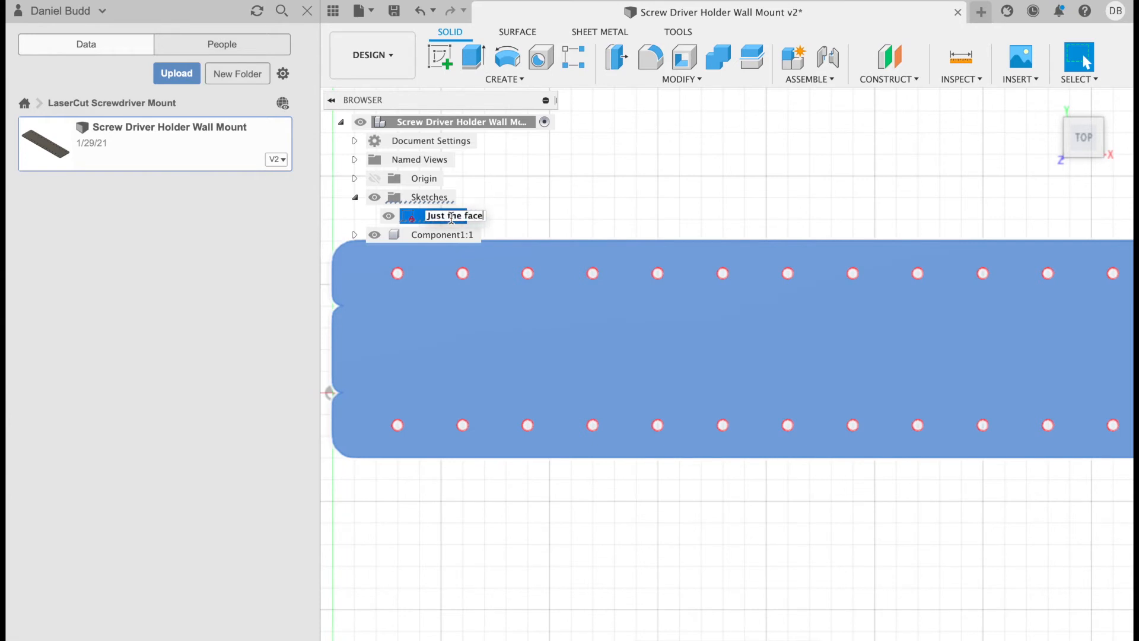
{"action": "right_click", "coordinate": [453, 215]}
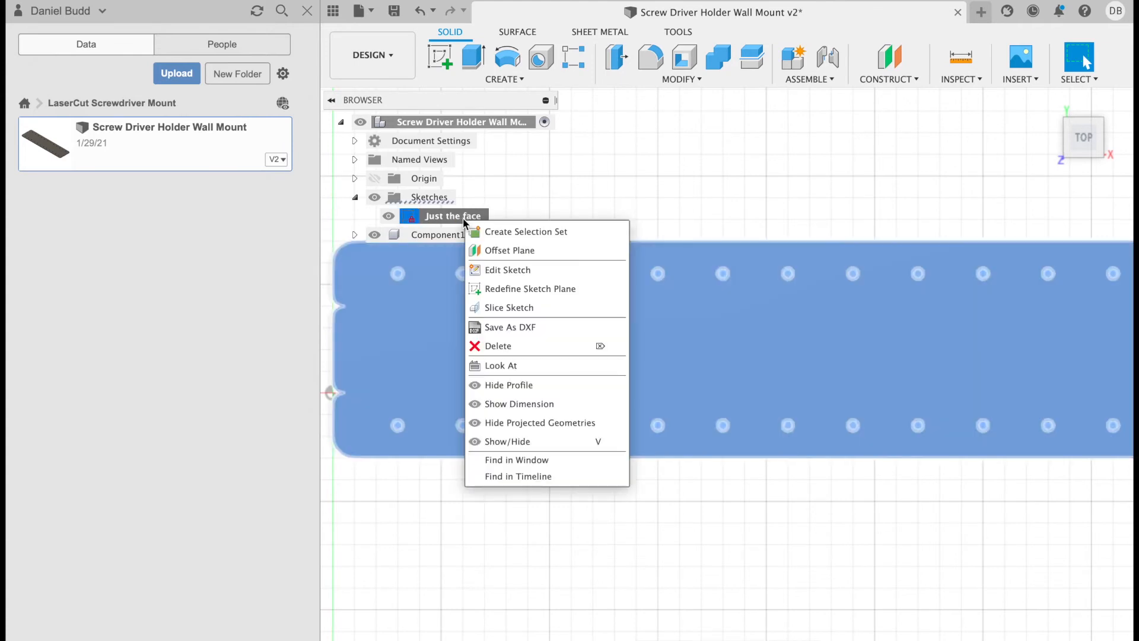
{"action": "mouse_move", "coordinate": [509, 330]}
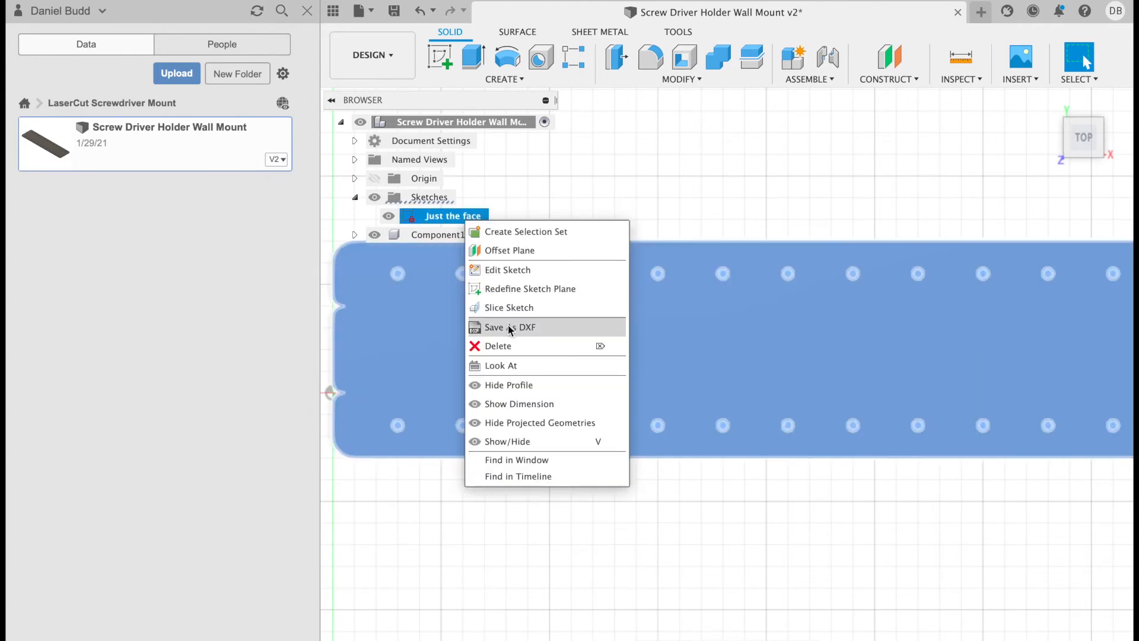
{"action": "left_click", "coordinate": [508, 328]}
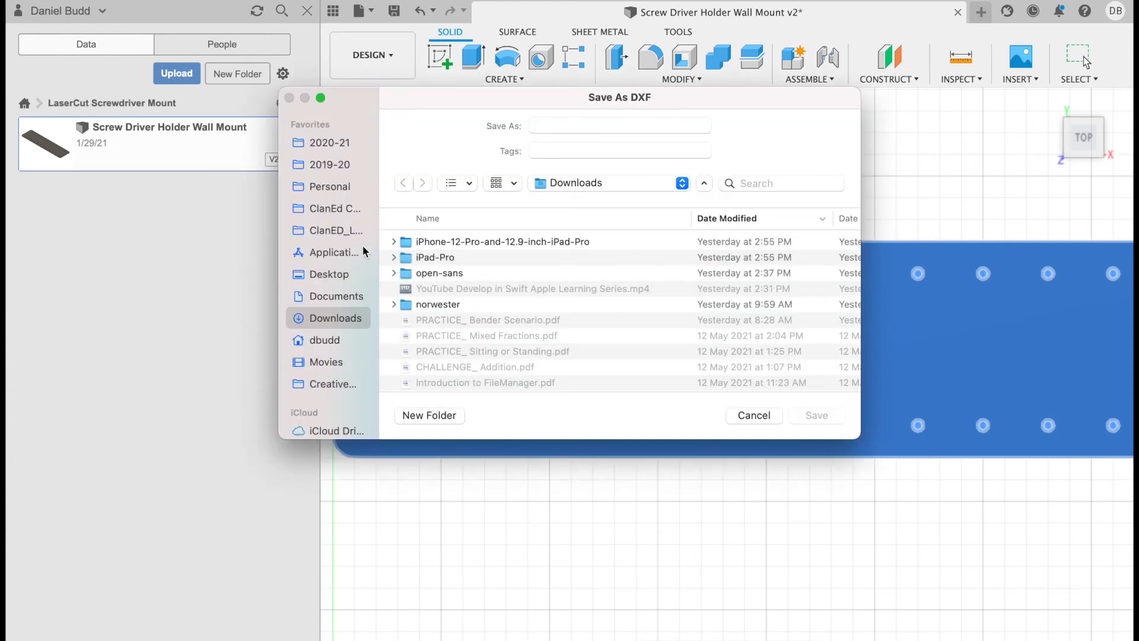
- Target the Desktop and name the export myLaser_Design.dxf
{"action": "left_click", "coordinate": [329, 274]}
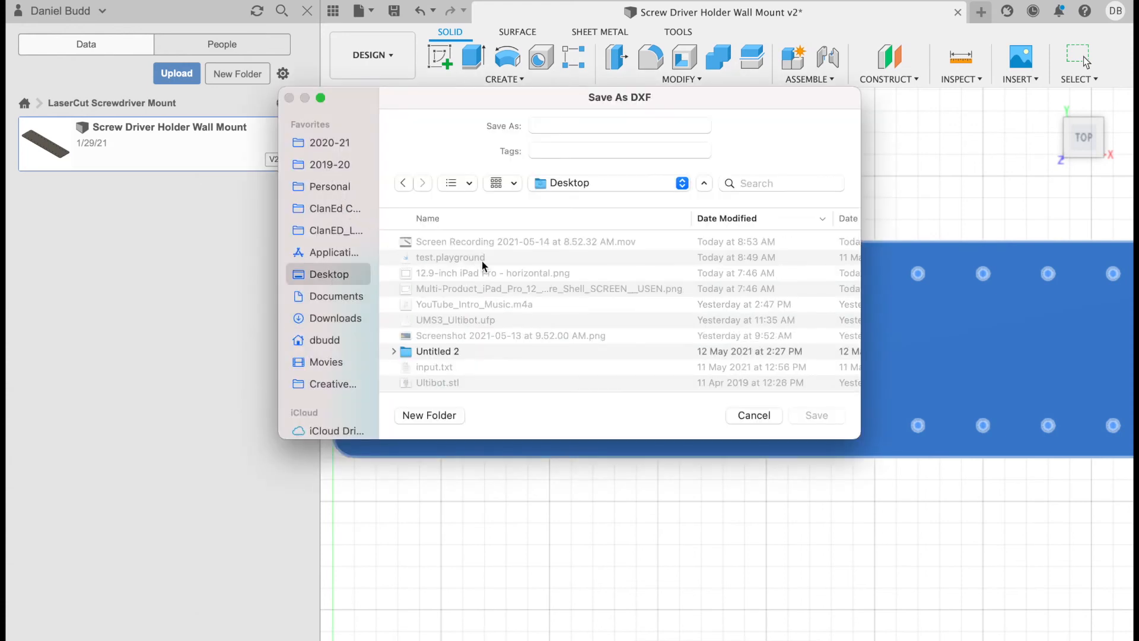
{"action": "type", "text": "my"}
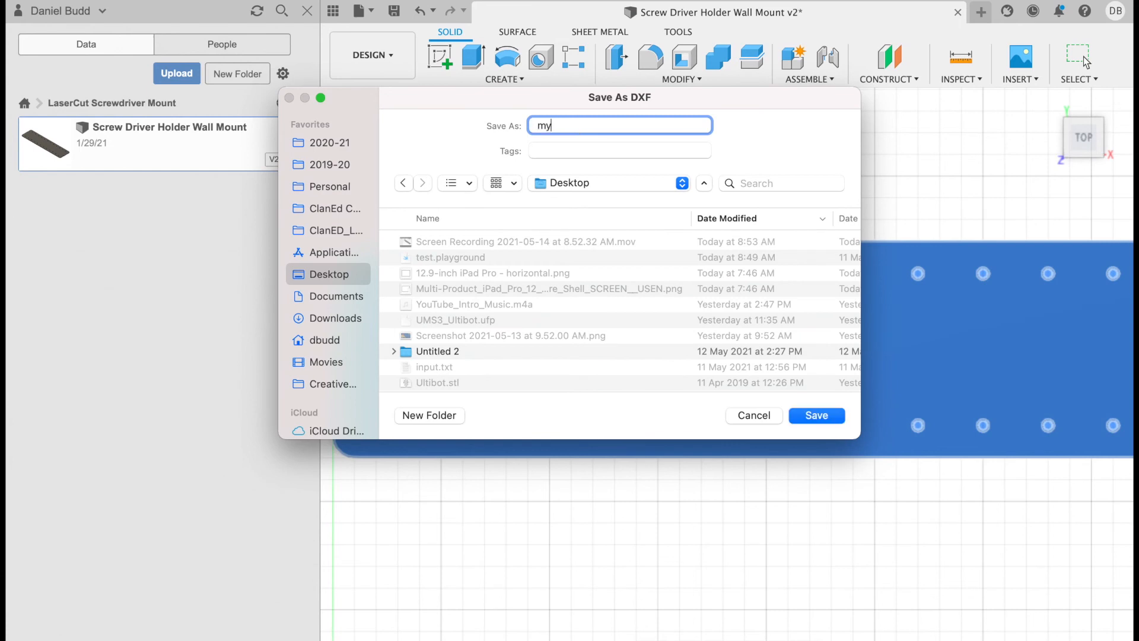
{"action": "type", "text": "Laser_Design."}
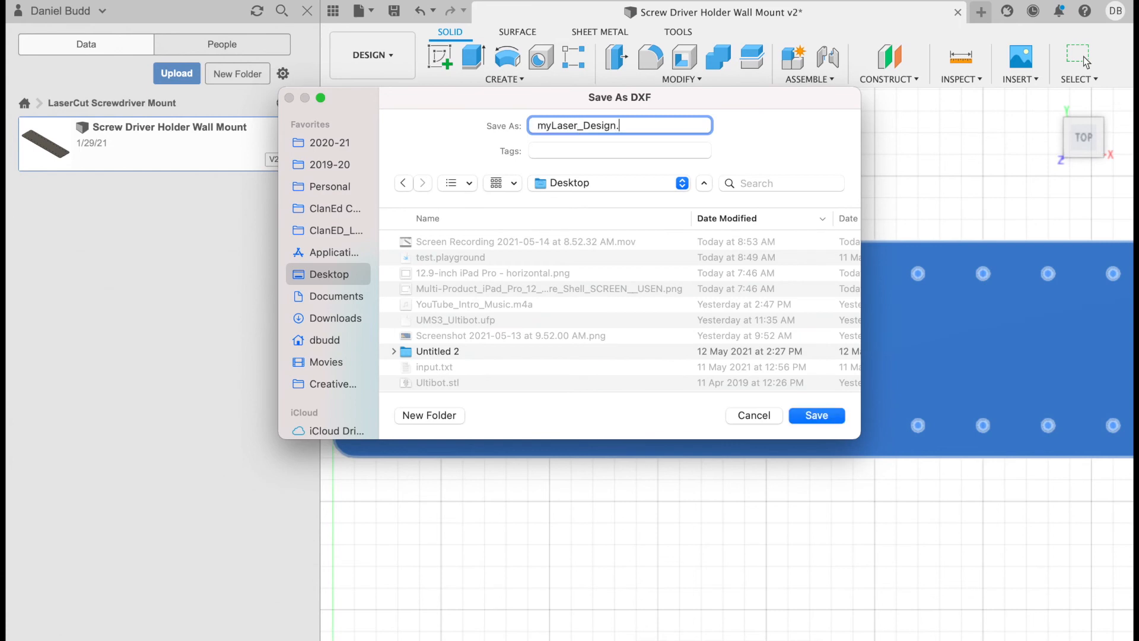
{"action": "type", "text": "dxf"}
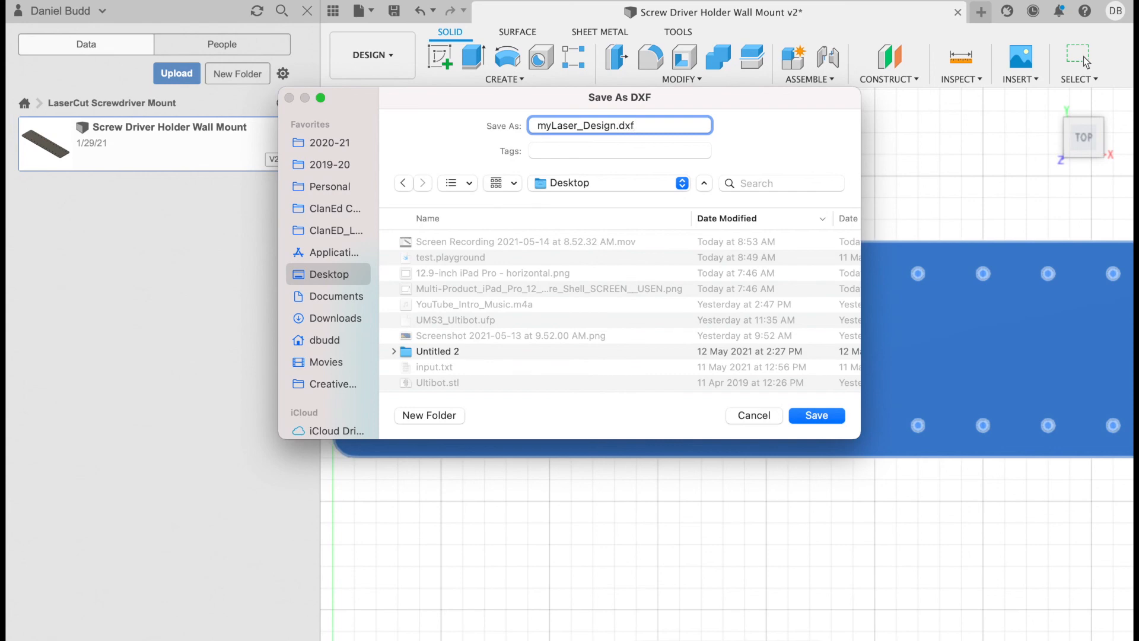